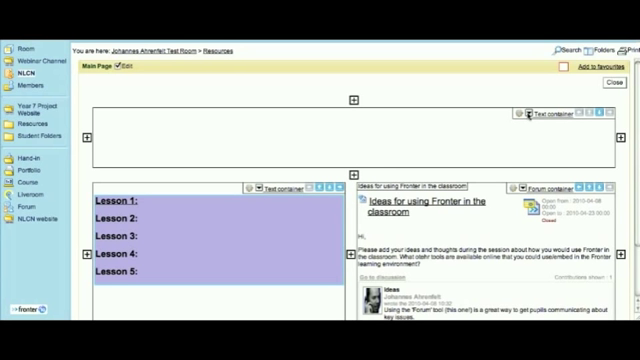
# Start editing the empty top text container on the Resources page.
pyautogui.click(520, 112)
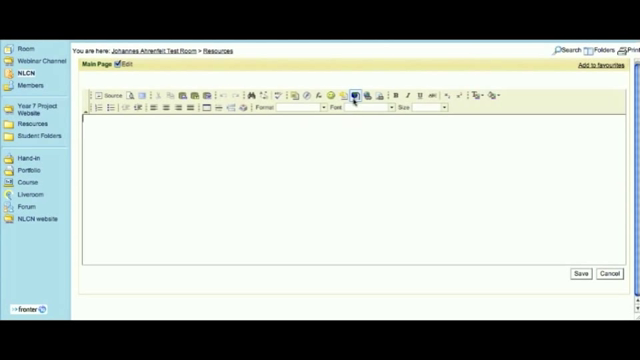
pyautogui.moveTo(354, 88)
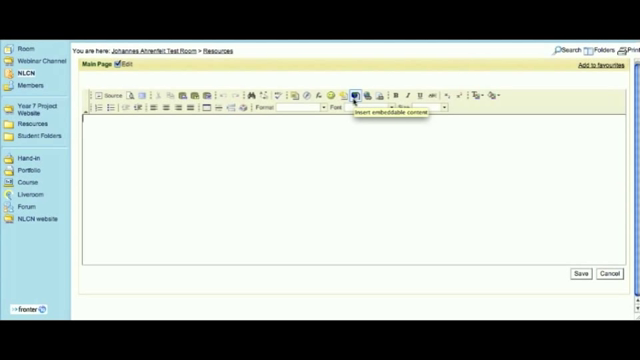
# Insert embeddable YouTube content by pasting the video's embed code.
pyautogui.click(354, 88)
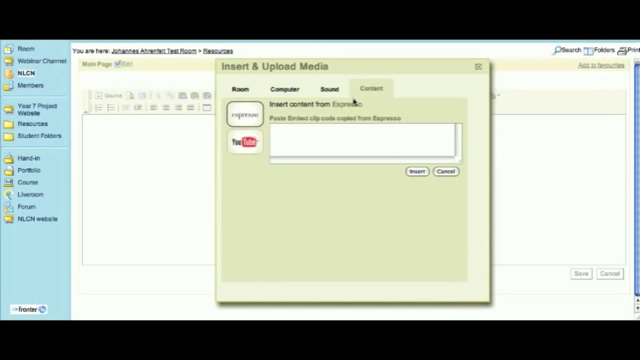
pyautogui.click(280, 144)
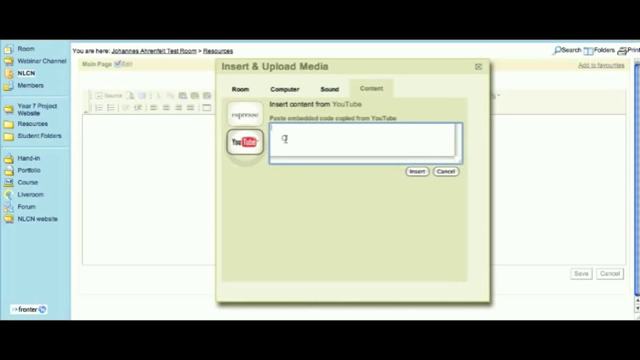
pyautogui.press('cmd+v')
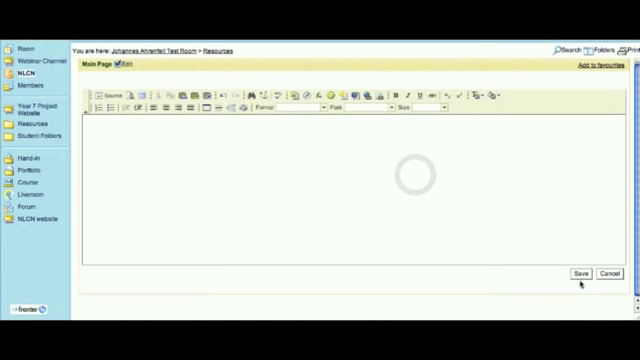
# Save the text container with the embedded video and finish editing the Resources page.
pyautogui.click(574, 272)
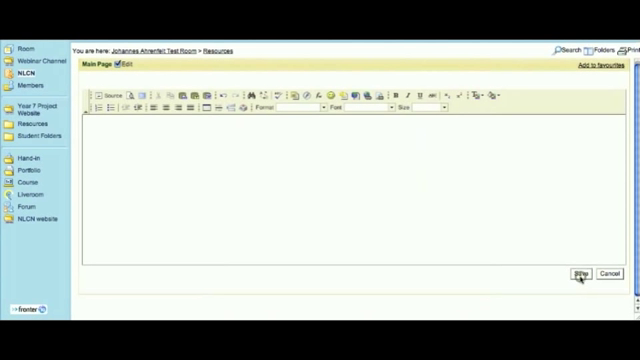
pyautogui.click(552, 272)
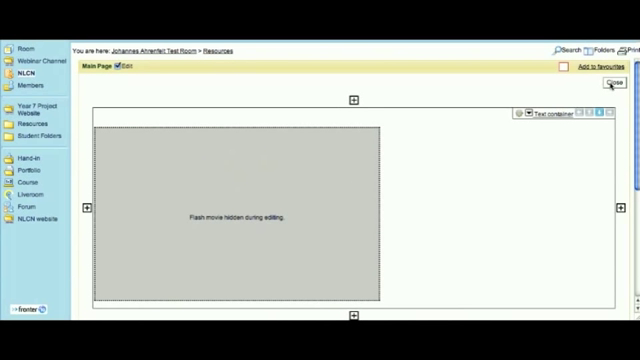
pyautogui.click(612, 80)
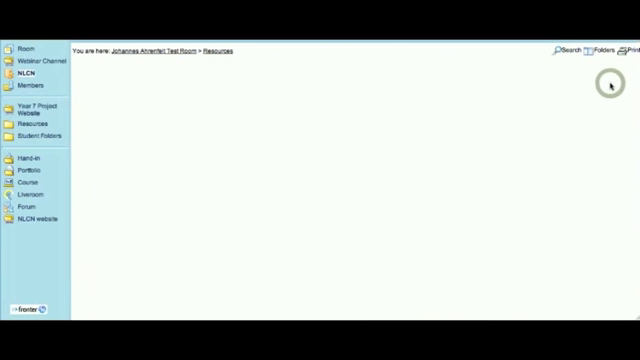